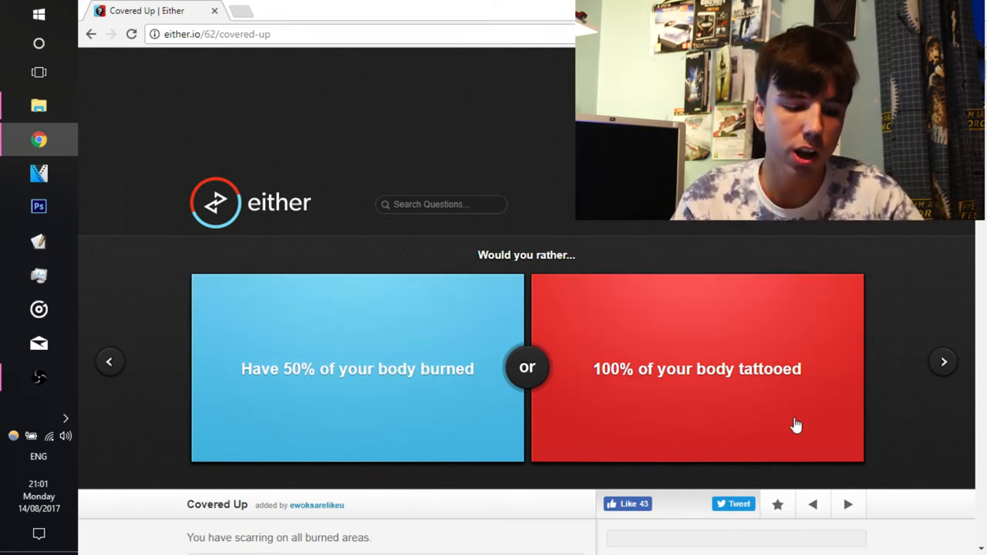
- Vote for having the whole body tattooed on the Covered Up question
left_click(945, 361)
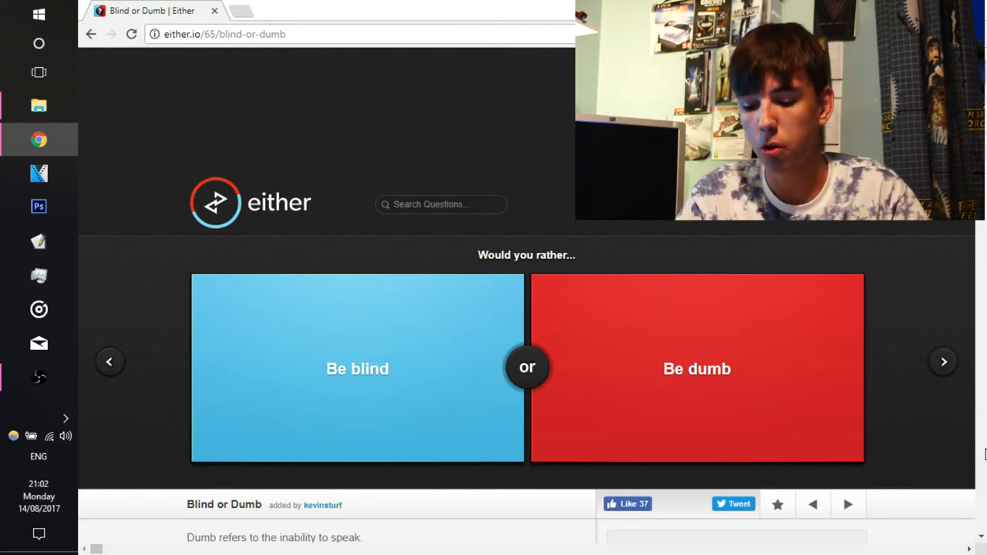
- Advance to the Confined to the Wheel question
left_click(696, 369)
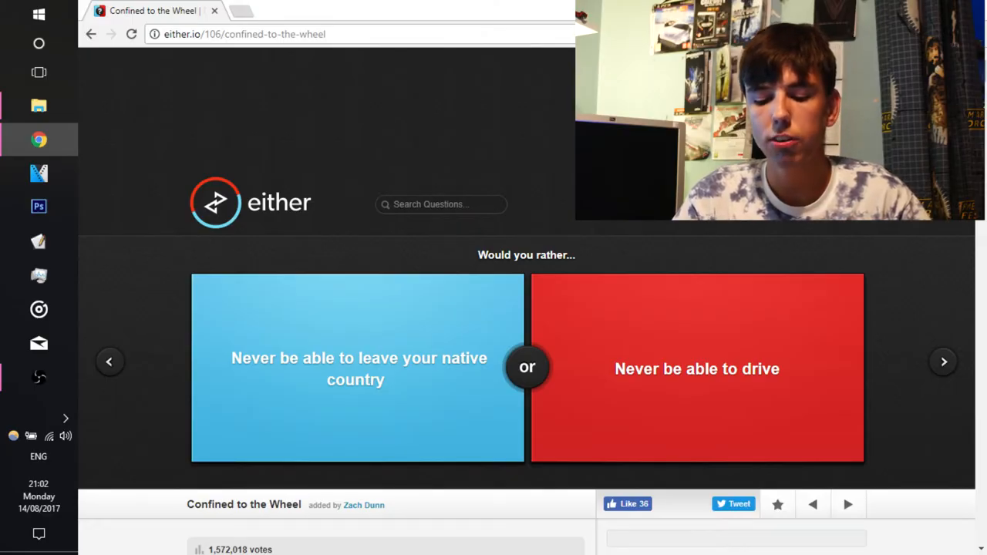
mouse_move(753, 354)
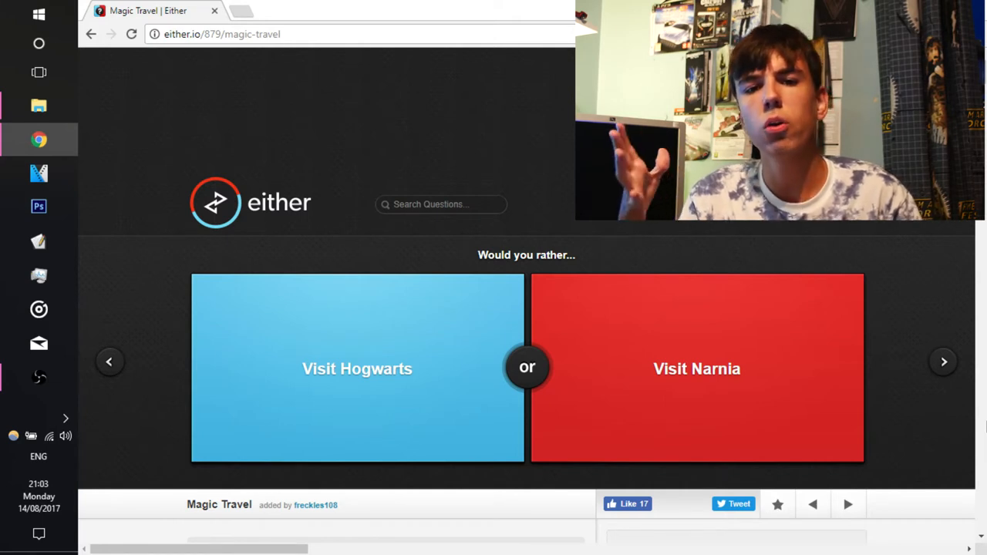
mouse_move(698, 415)
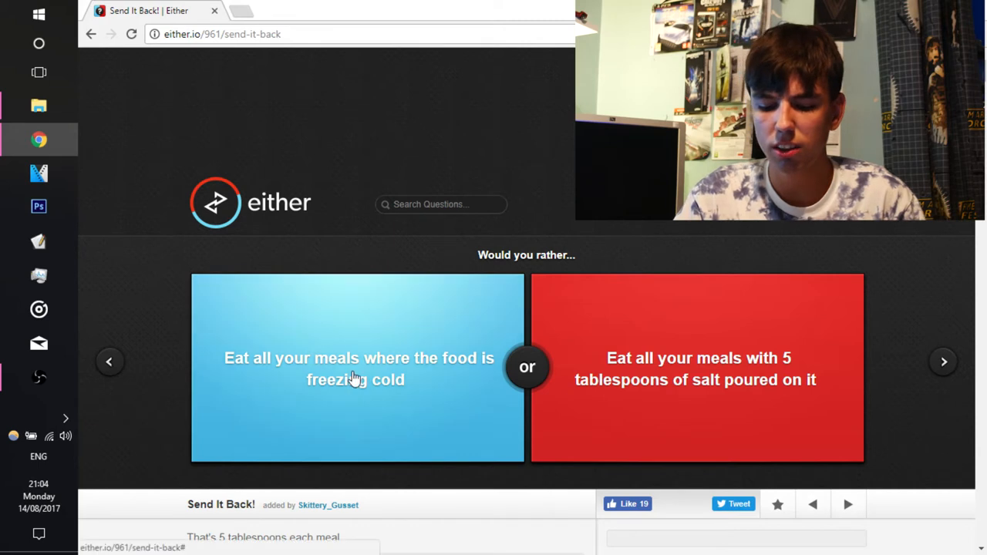
- Vote for freezing-cold meals on Send It Back (65% agree), then advance
left_click(356, 379)
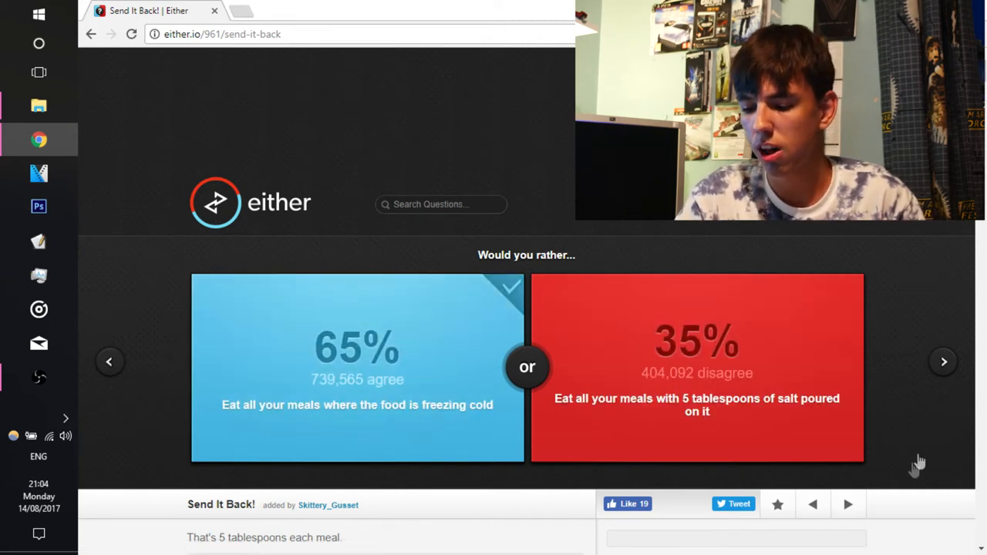
left_click(944, 361)
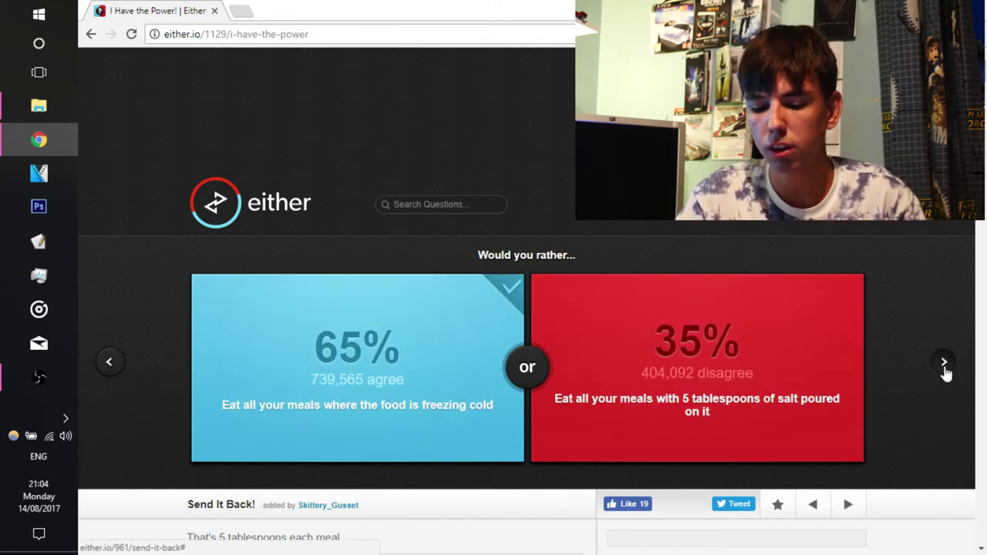
- Vote Be incredibly frail on I Have the Power, then pick Only Justin Bieber
left_click(944, 362)
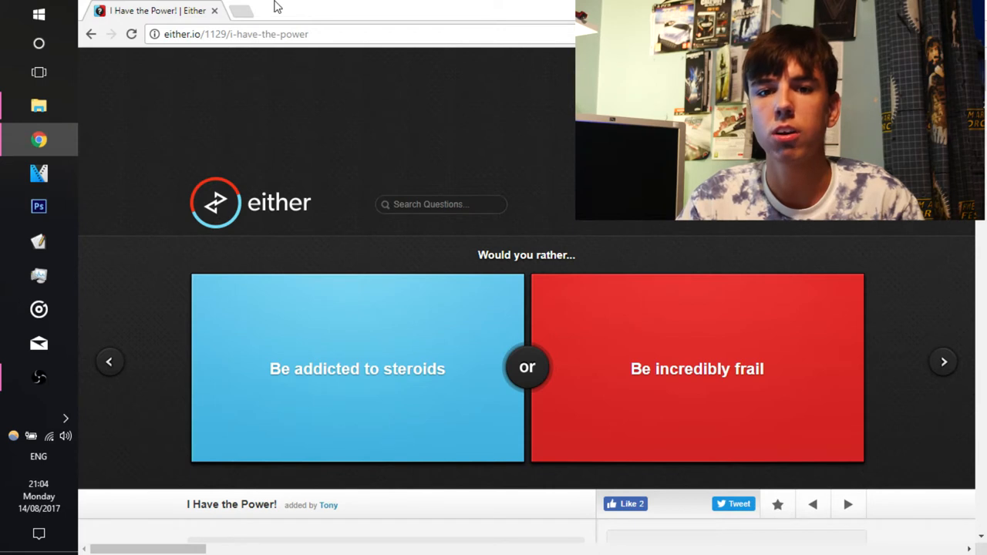
mouse_move(412, 6)
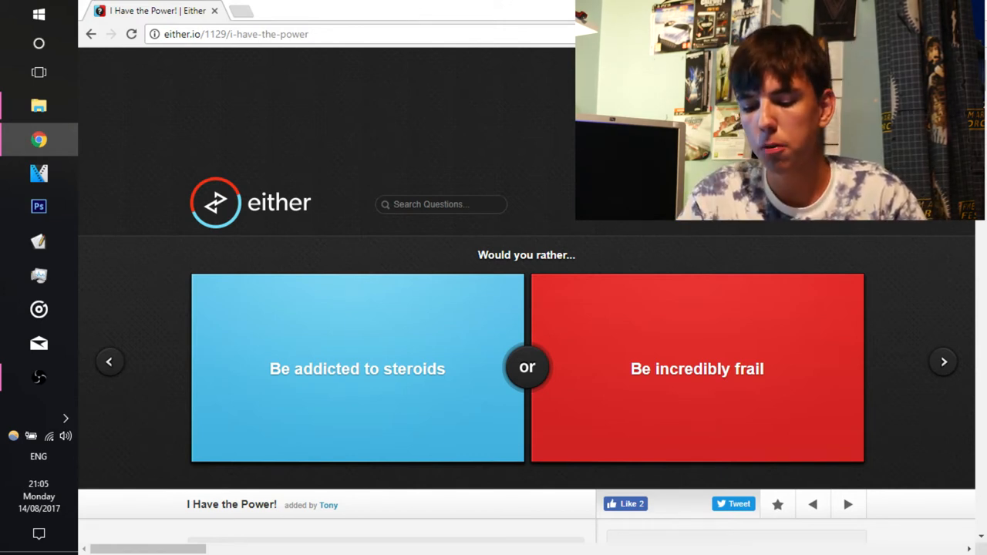
left_click(697, 369)
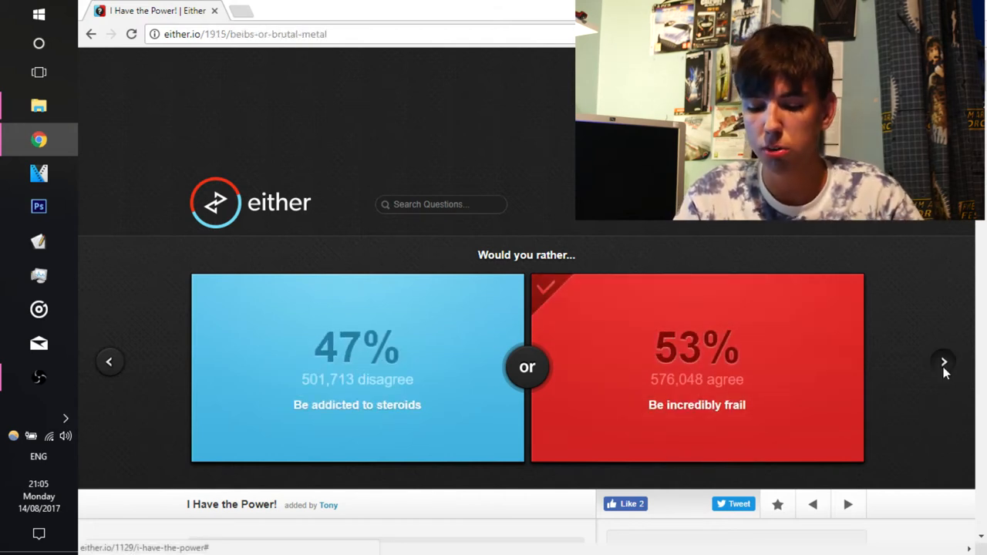
left_click(943, 361)
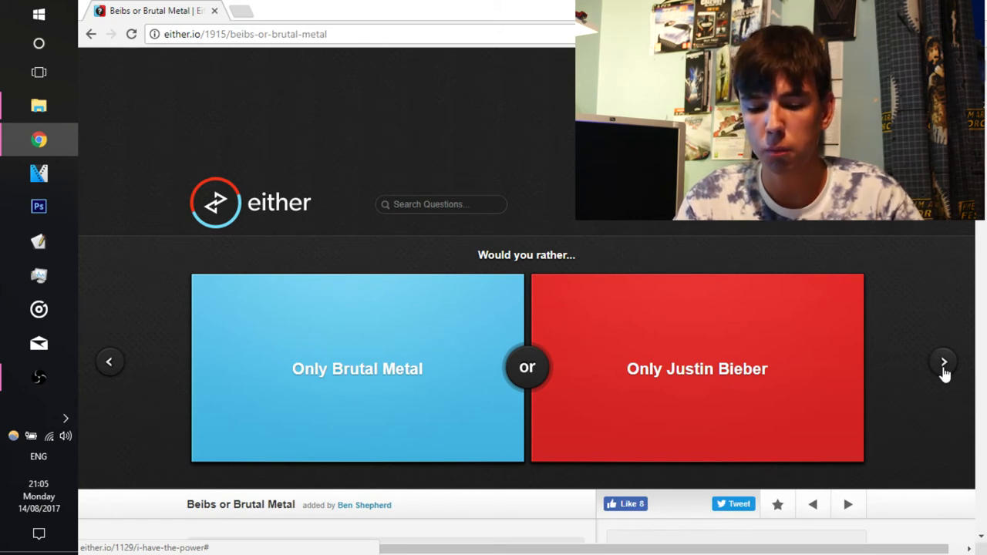
mouse_move(980, 345)
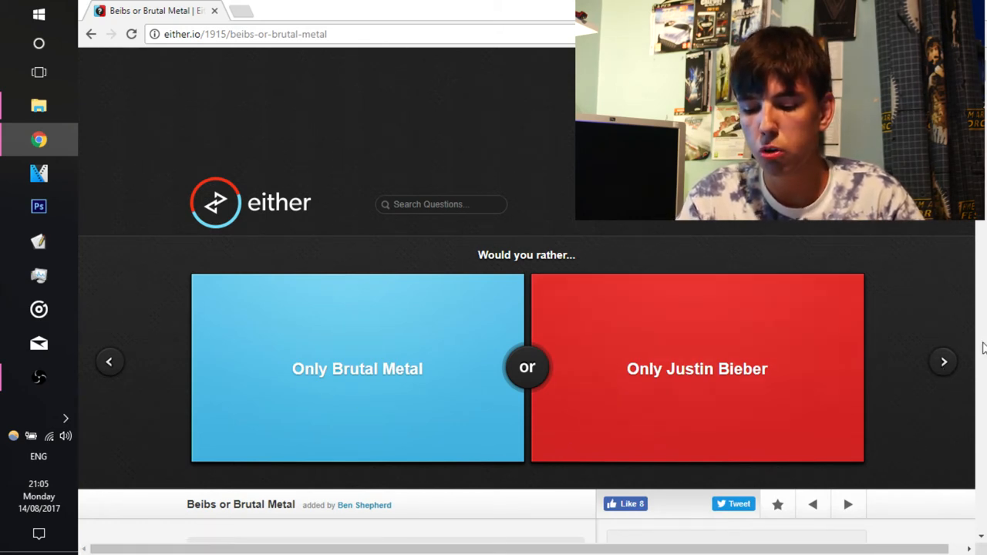
mouse_move(770, 394)
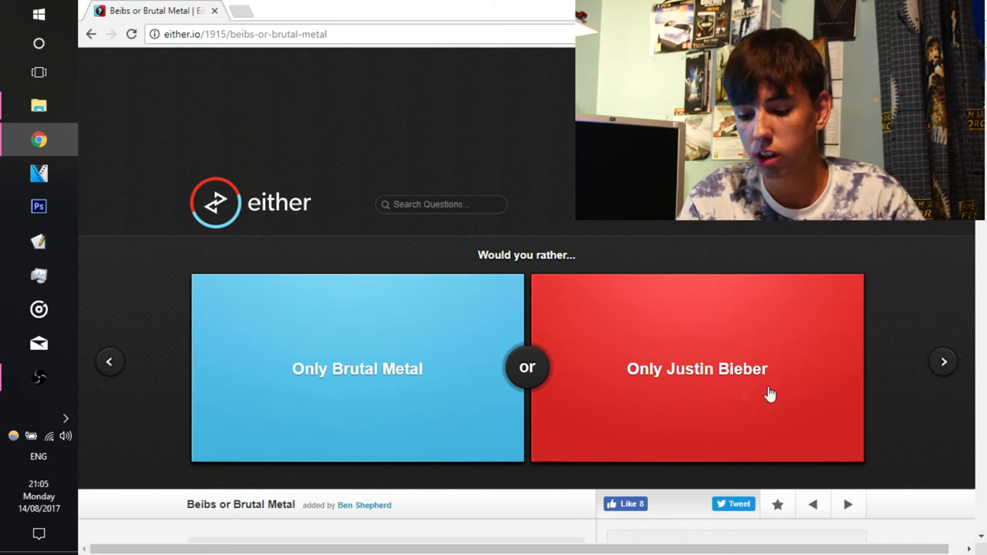
mouse_move(214, 351)
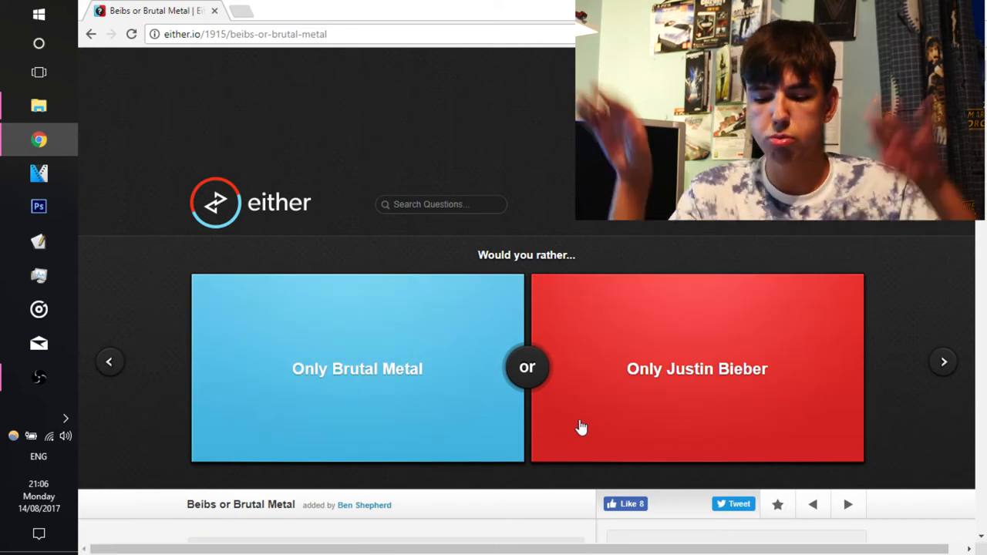
left_click(357, 368)
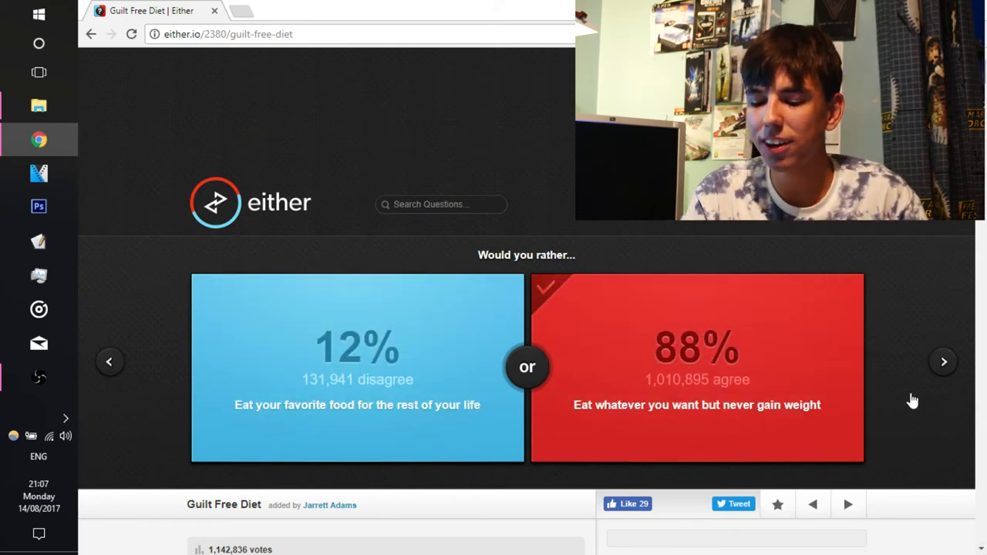
- Advance from the Guilt Free Diet results toward the Law Suits You question
left_click(943, 362)
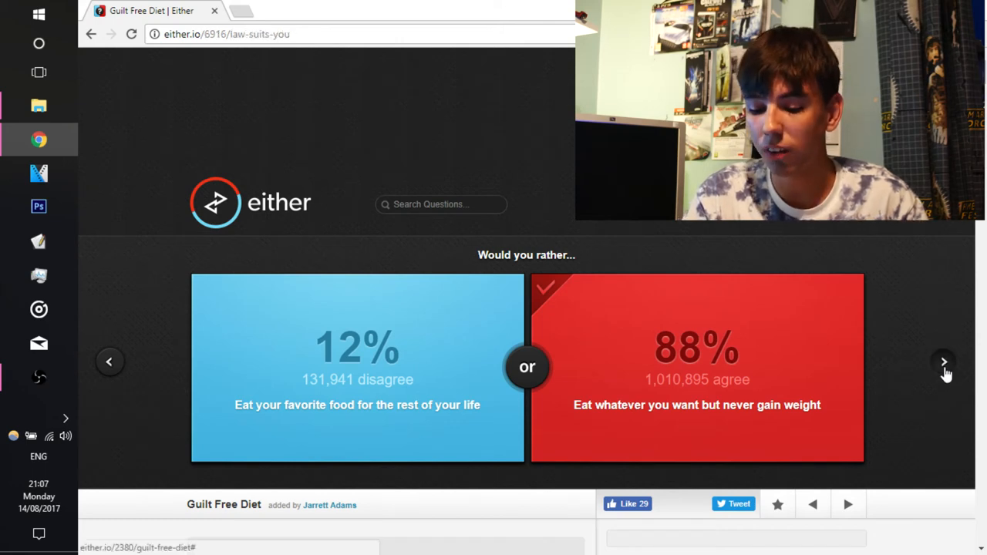
- Advance again so the Law Suits You question fully loads
left_click(944, 362)
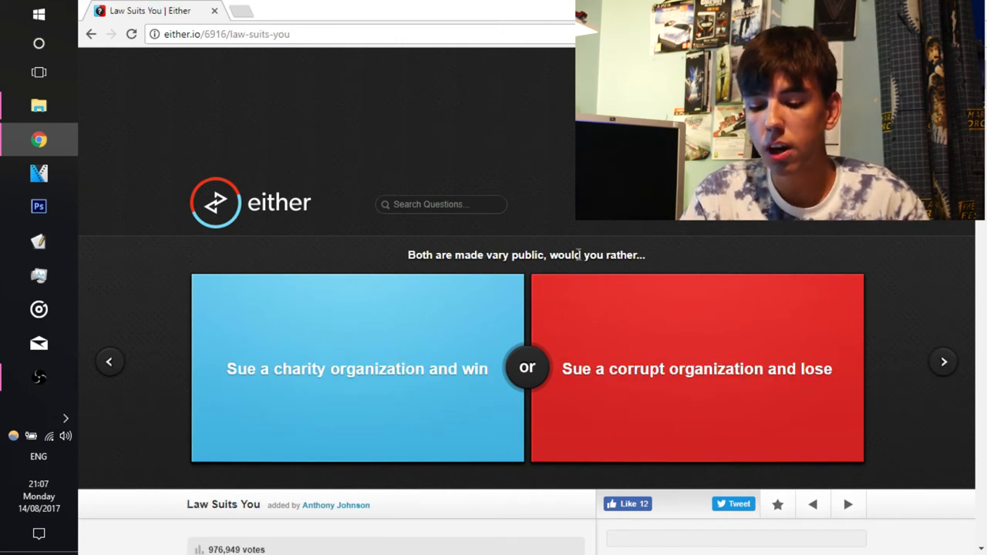
mouse_move(363, 343)
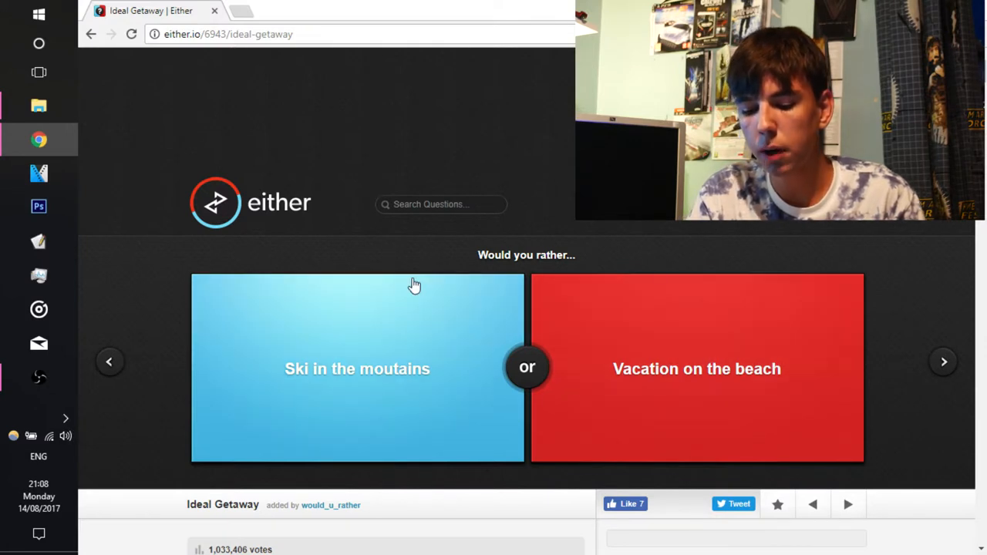
- Vote for skiing in the mountains (29% agree), then advance to Secret Hunting
left_click(357, 369)
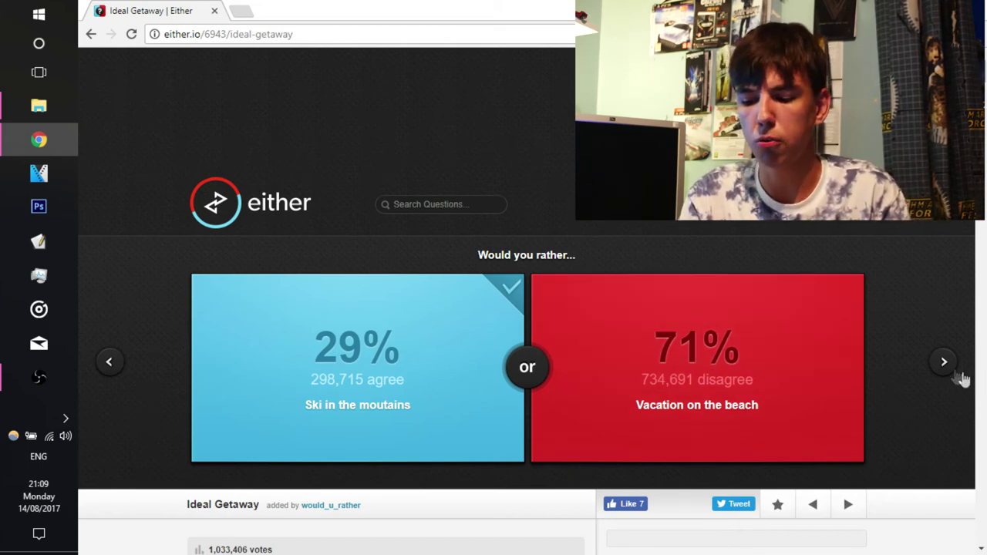
left_click(942, 362)
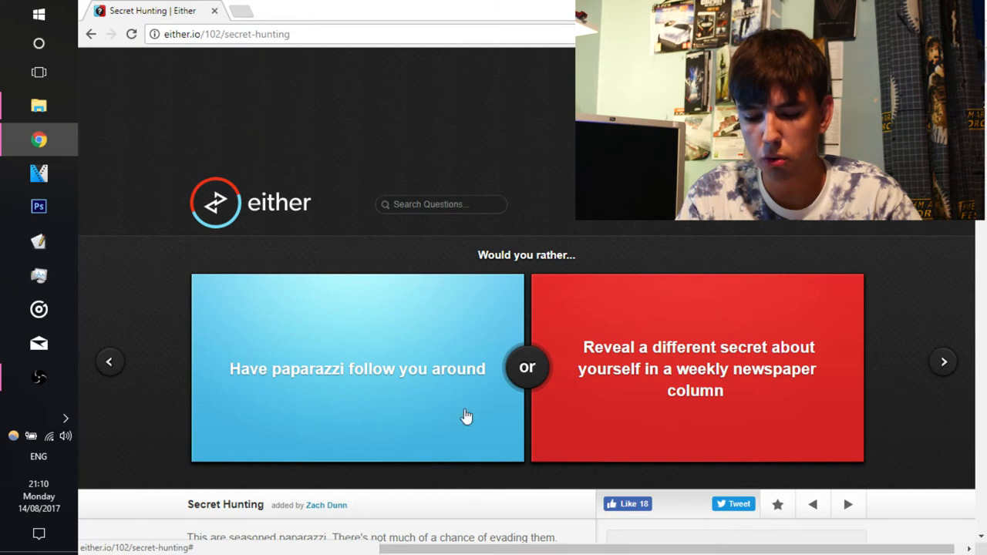
mouse_move(587, 425)
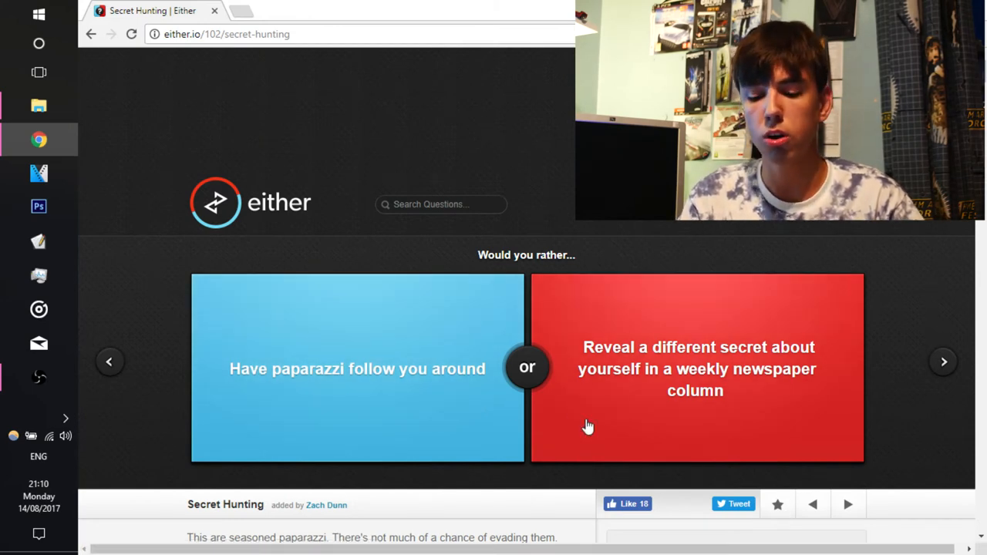
- Open a new blank browser tab beside the Secret Hunting question
left_click(247, 10)
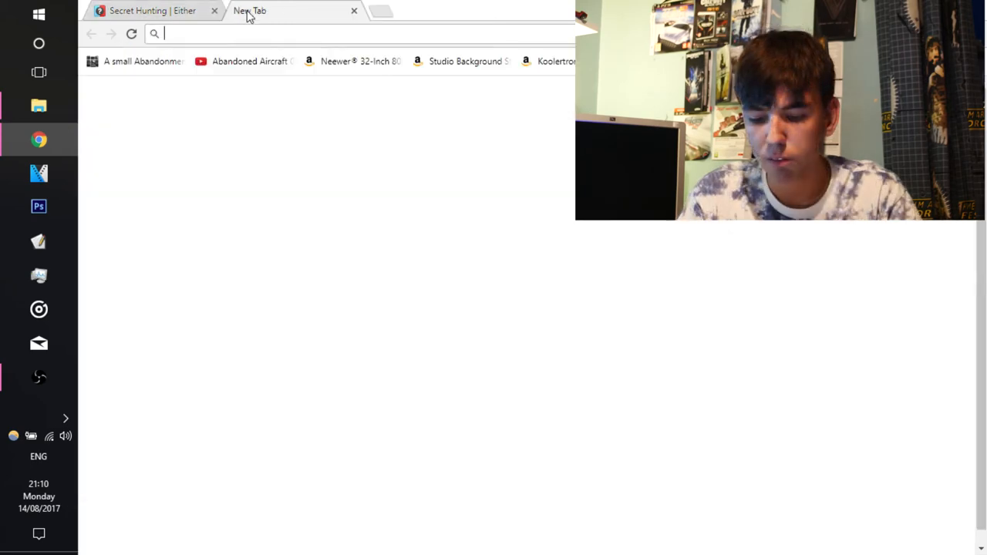
- Search Google for 'paparazzi meaning', then close the search tab
type("paparazzi meaning")
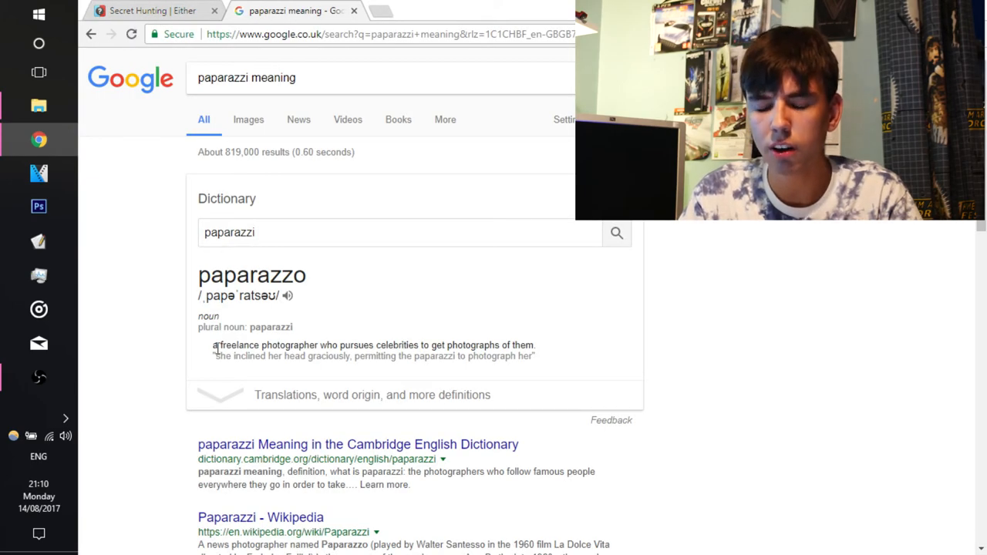
left_click(154, 11)
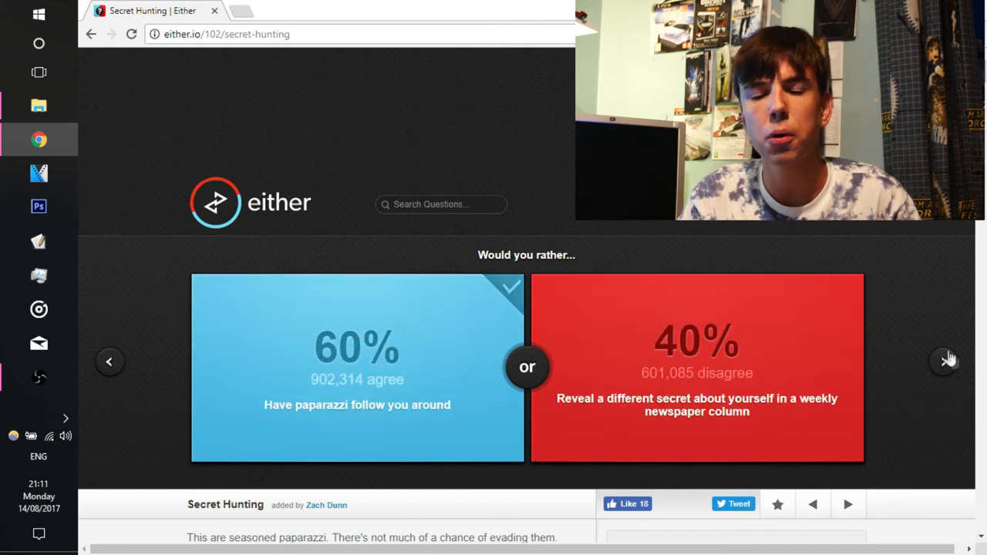
mouse_move(776, 262)
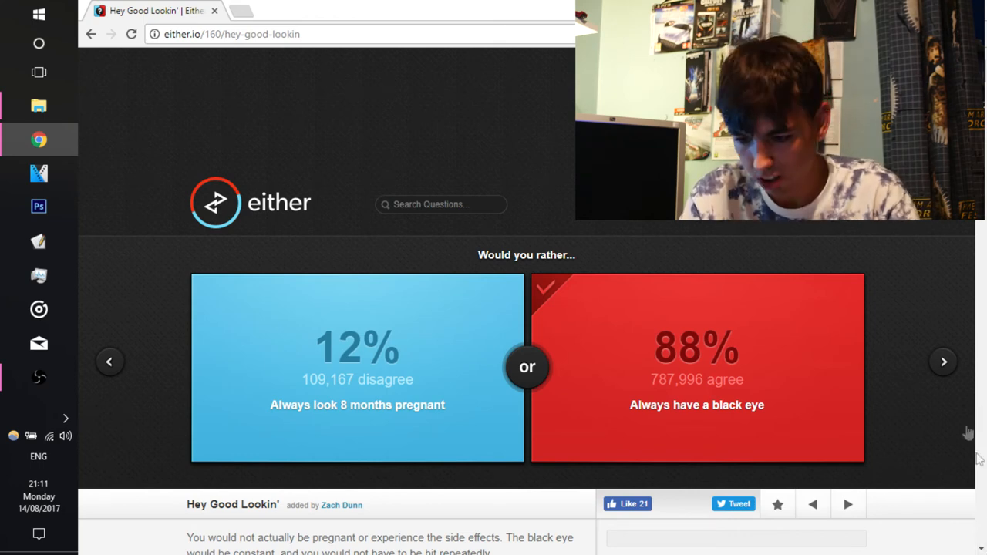
- Vote Be a midget on the Leprosy! question (66% agree), then advance
left_click(943, 361)
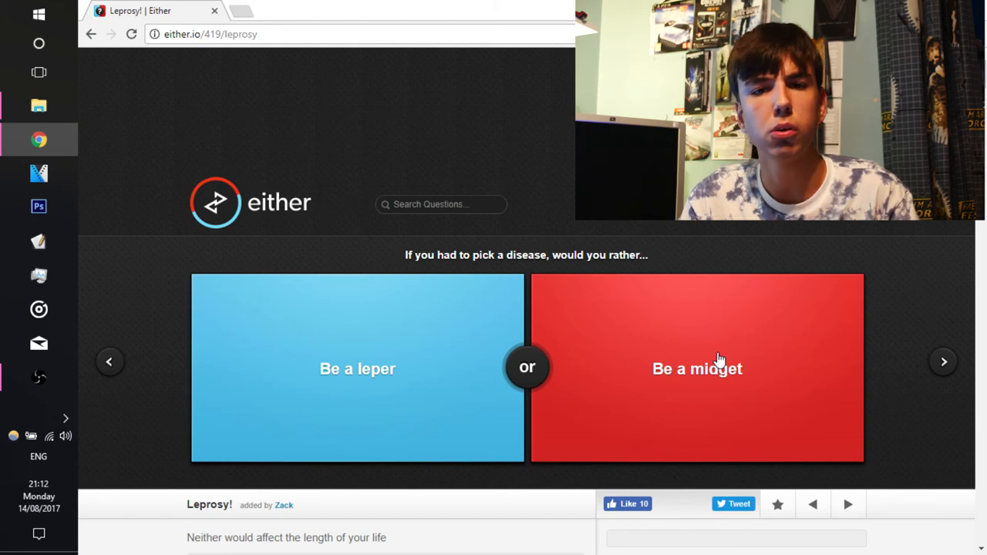
left_click(719, 359)
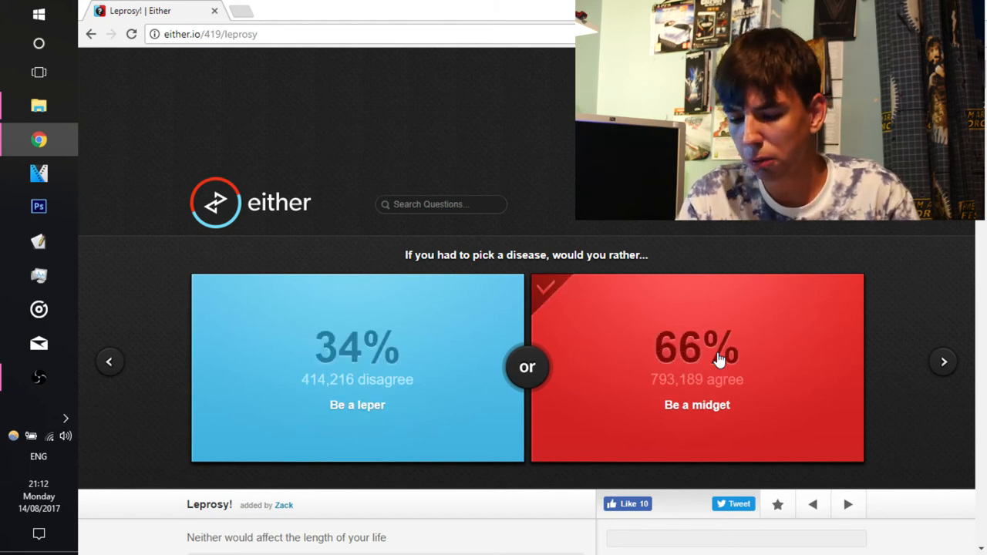
left_click(943, 361)
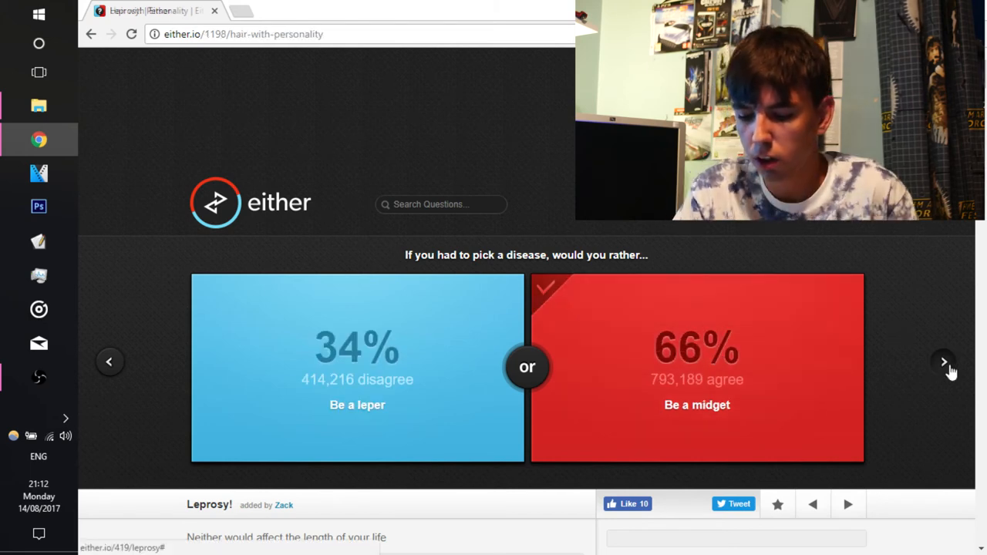
- Vote for the boy with thick, long, curly hair (74% agree) and advance
left_click(944, 362)
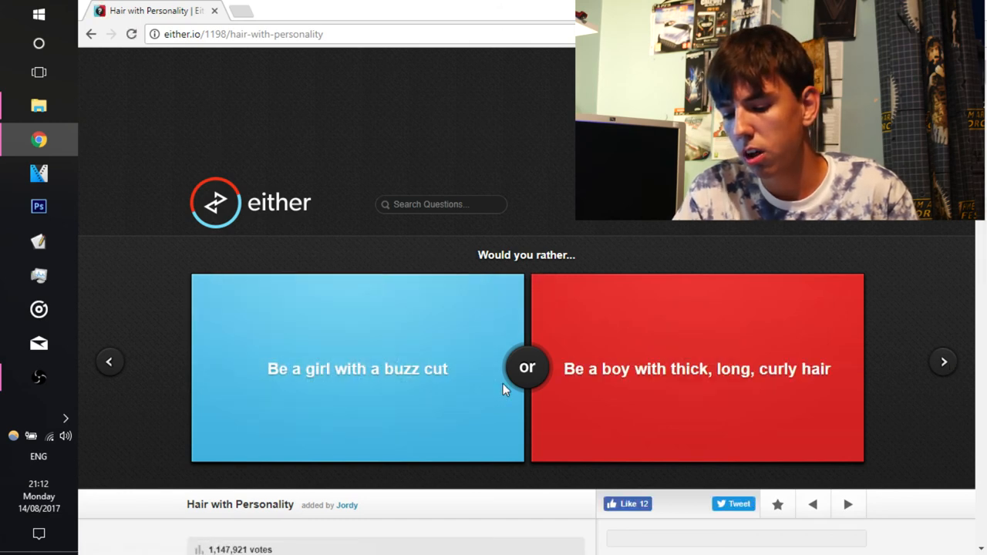
mouse_move(653, 446)
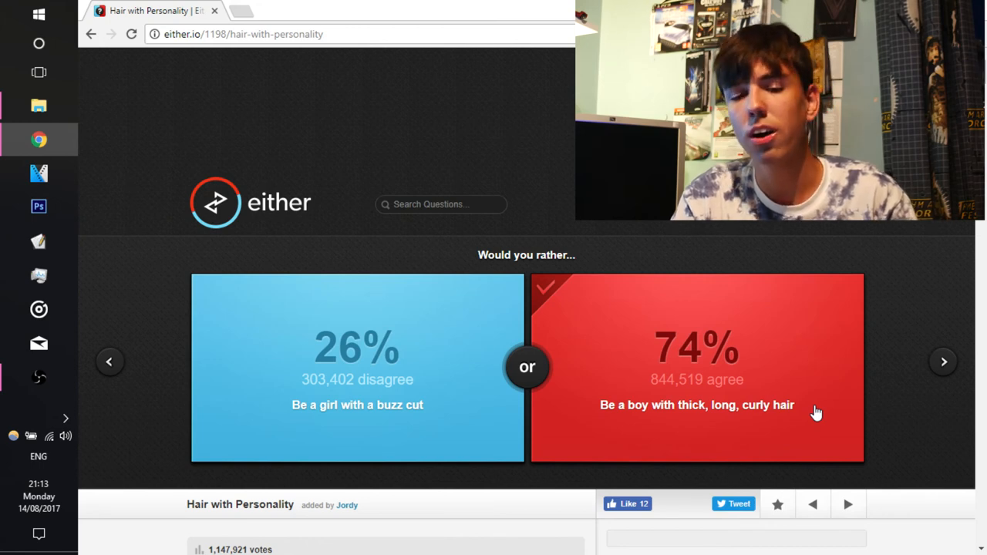
left_click(944, 361)
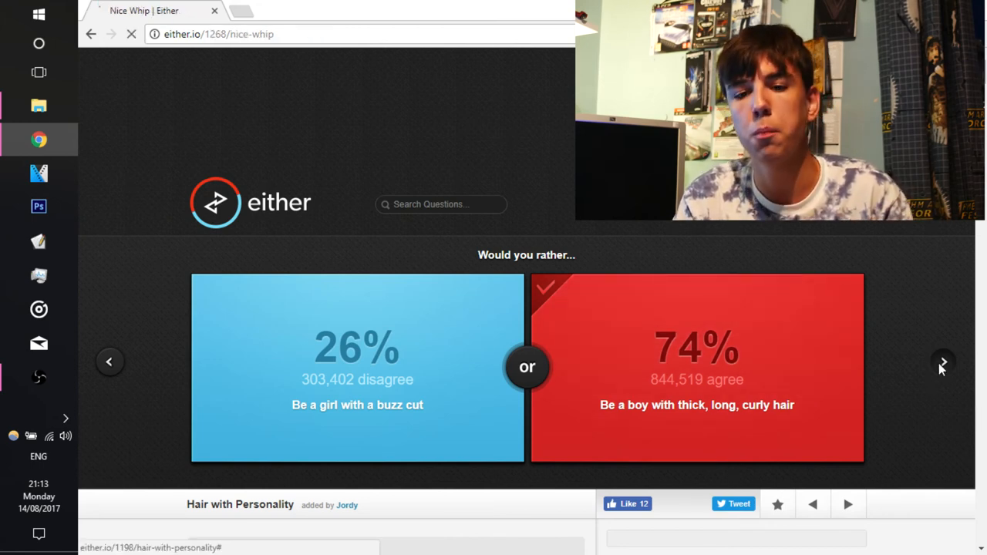
- Vote Ferrari on Nice Whip (68% agree) and advance to No More Sports
left_click(943, 361)
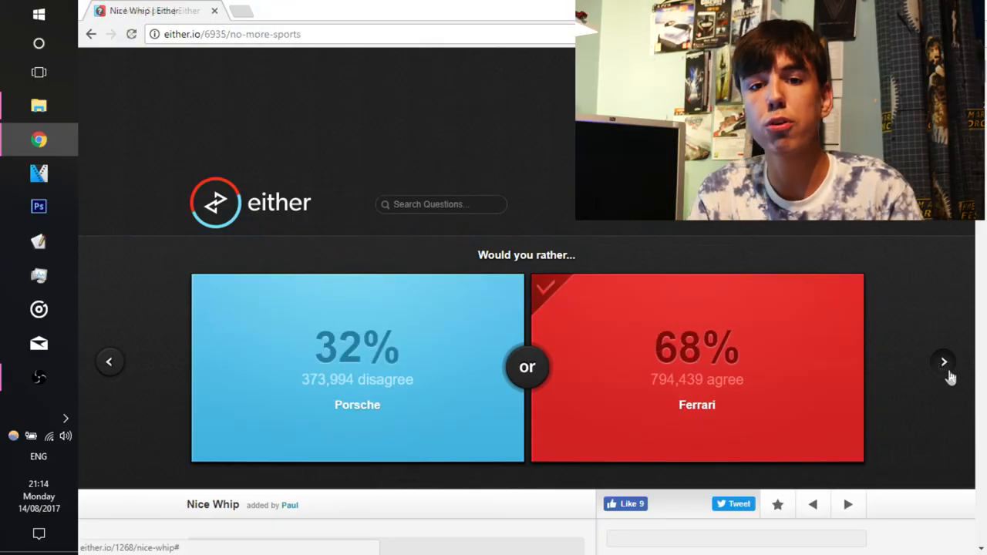
left_click(943, 361)
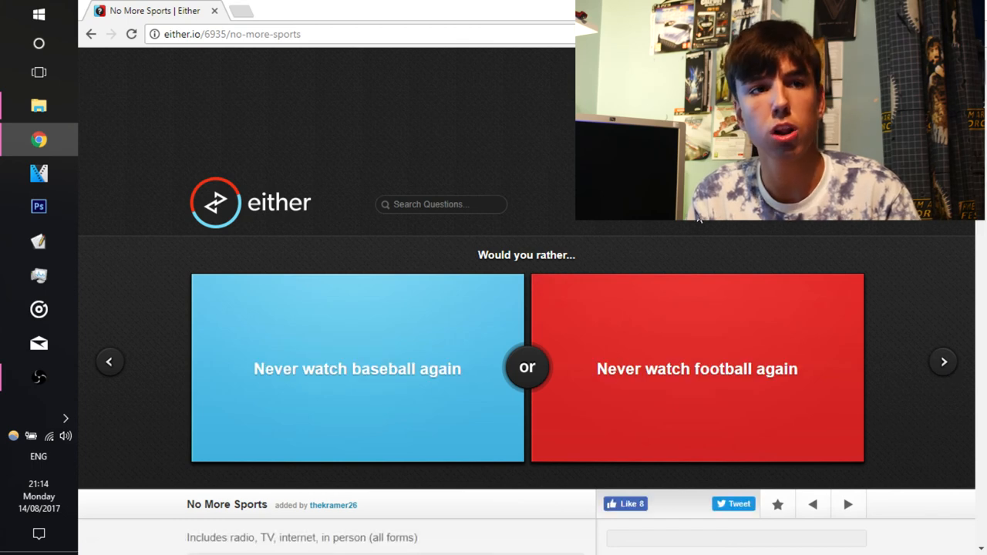